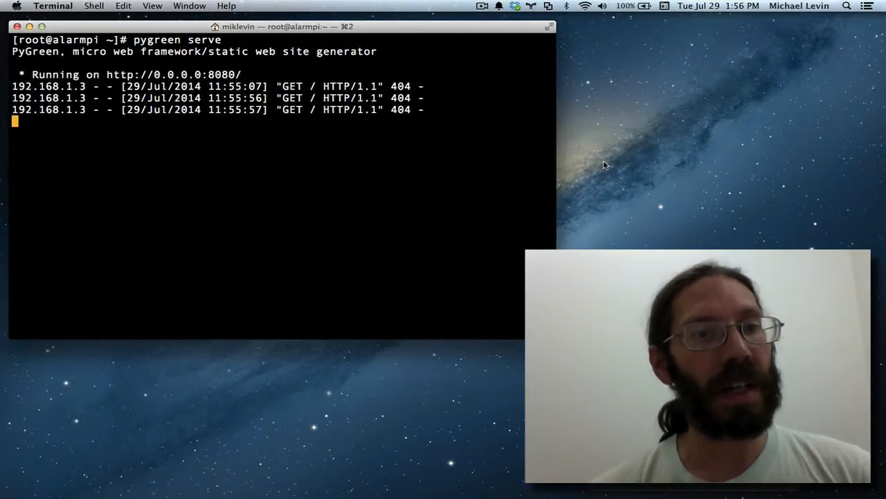
mouse_move(356, 189)
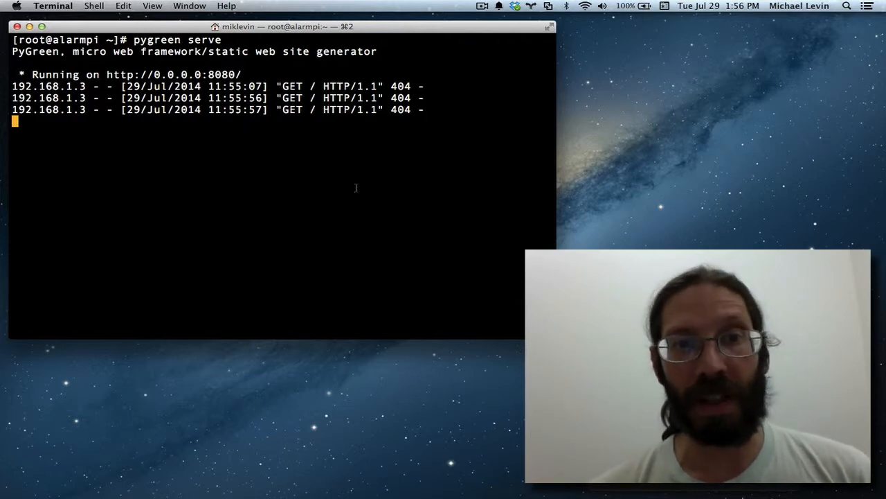
Stop the running PyGreen server with Ctrl+C and begin the 'pygreen serve' help command.
key("ctrl+c")
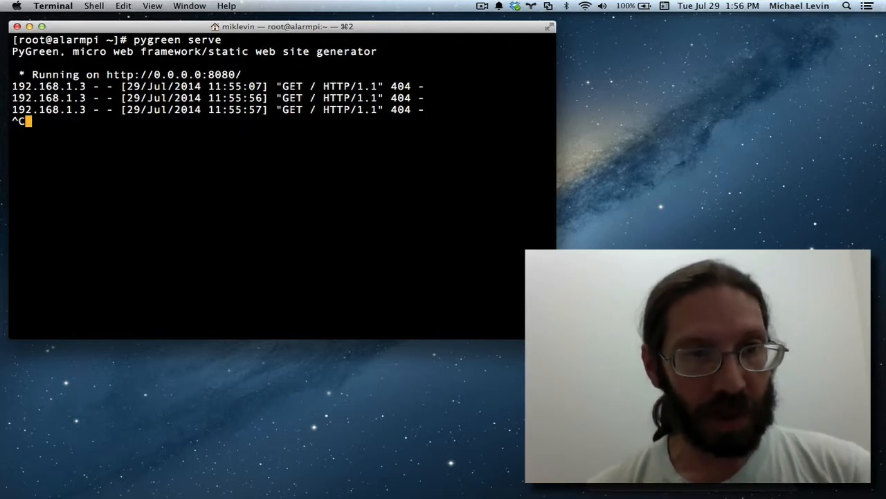
key("ctrl+c")
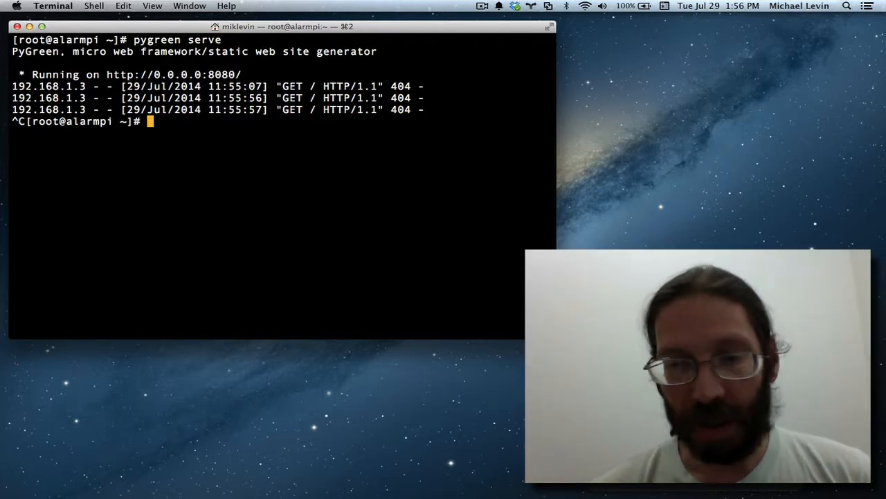
type("pygreen serve --hel")
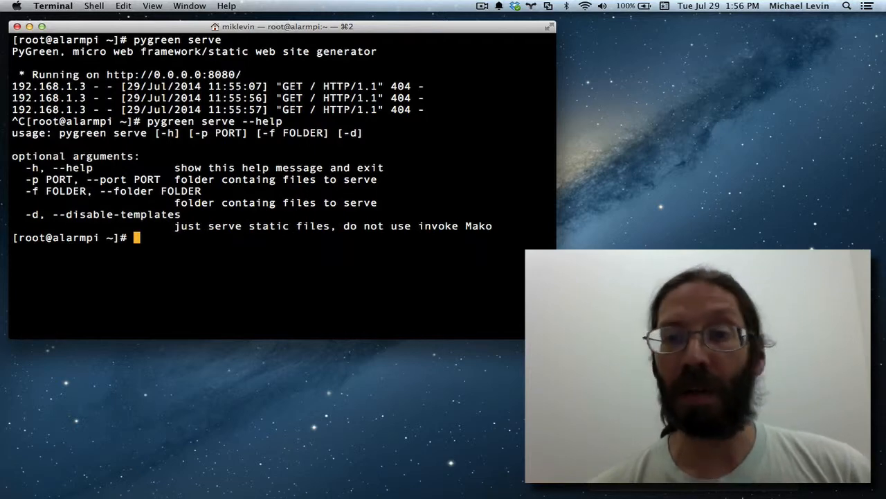
Show 'pygreen serve --help', then relaunch the server with the -p port option.
type("pygreen serve --help")
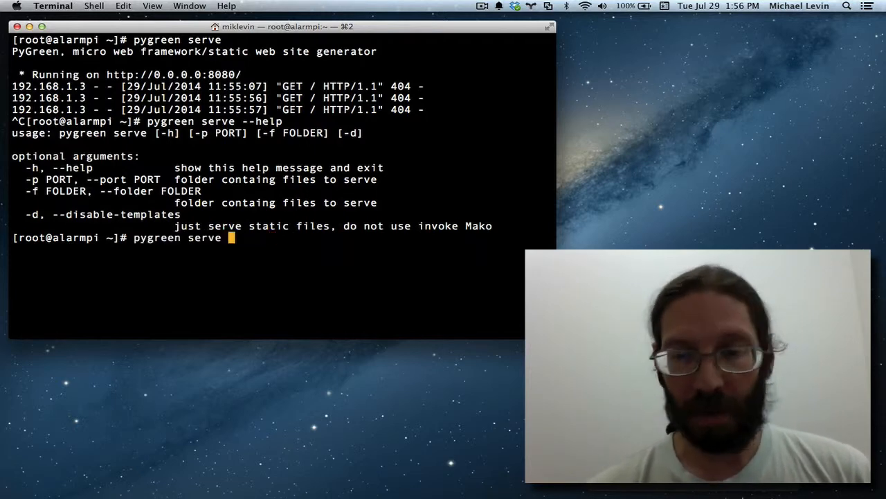
type("-p 8")
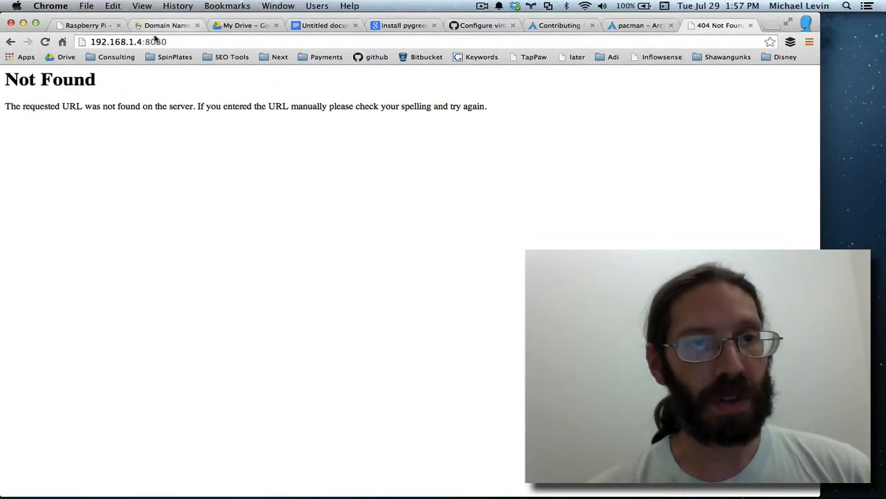
Point Chrome's address bar at mikelevinseo.com:8080.
left_click(138, 41)
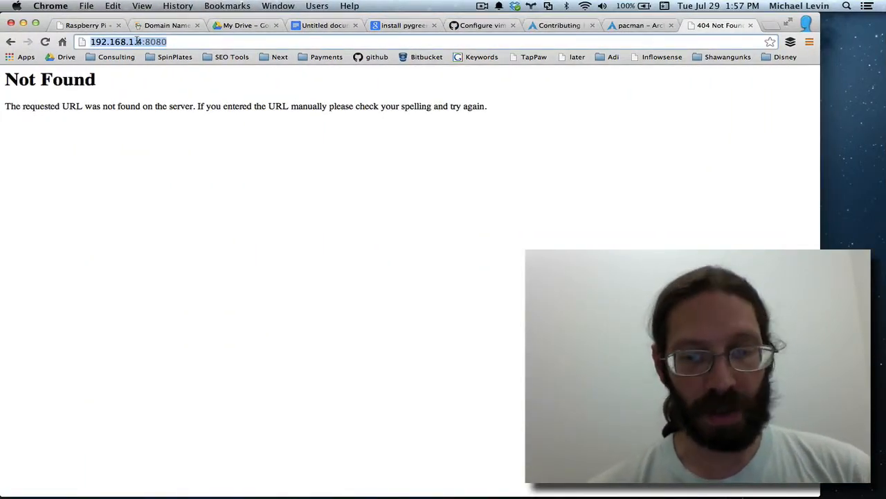
type("mikelevinseo.com:8080")
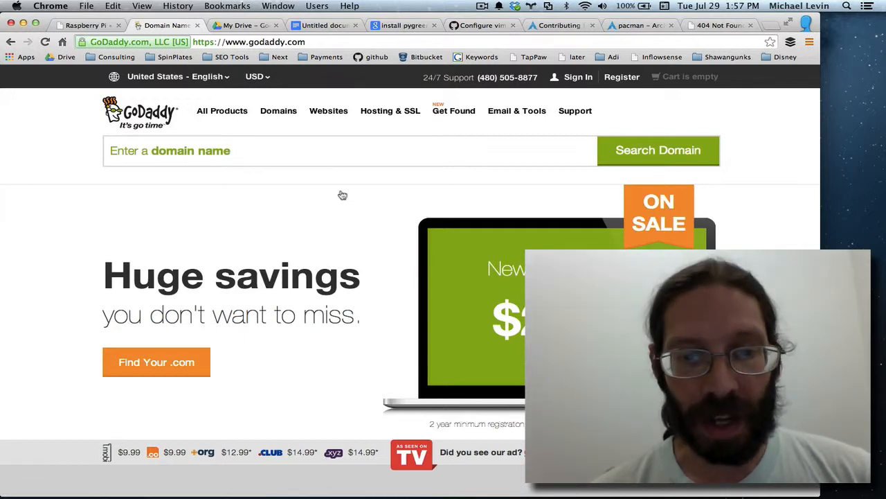
Show the DNS Zone File for mikelevinseo.com and check its A record points to 100.2.245.11.
left_click(481, 6)
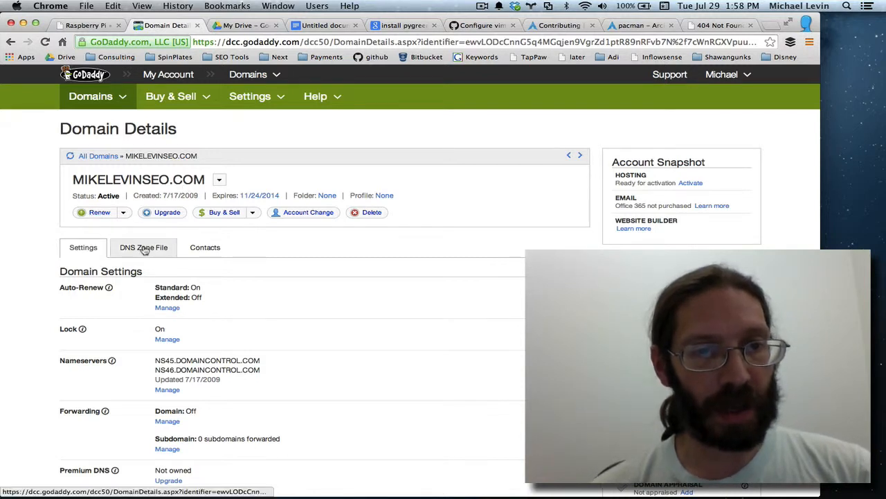
left_click(144, 247)
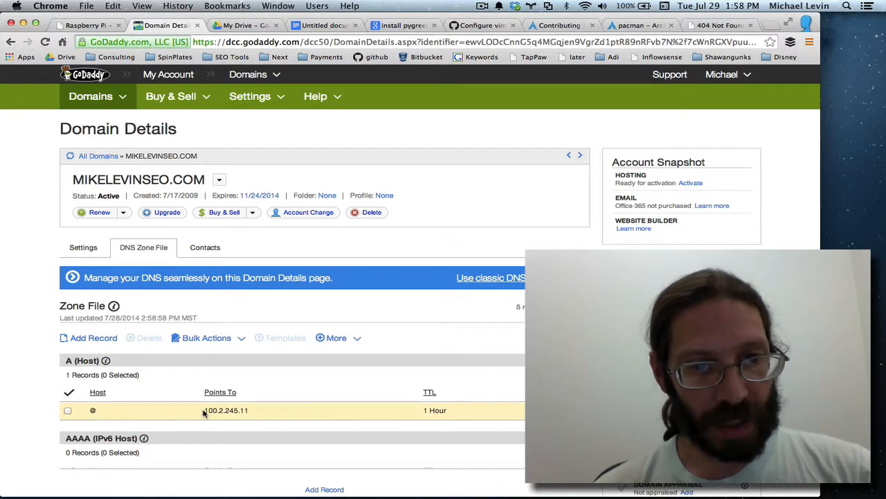
left_click(49, 412)
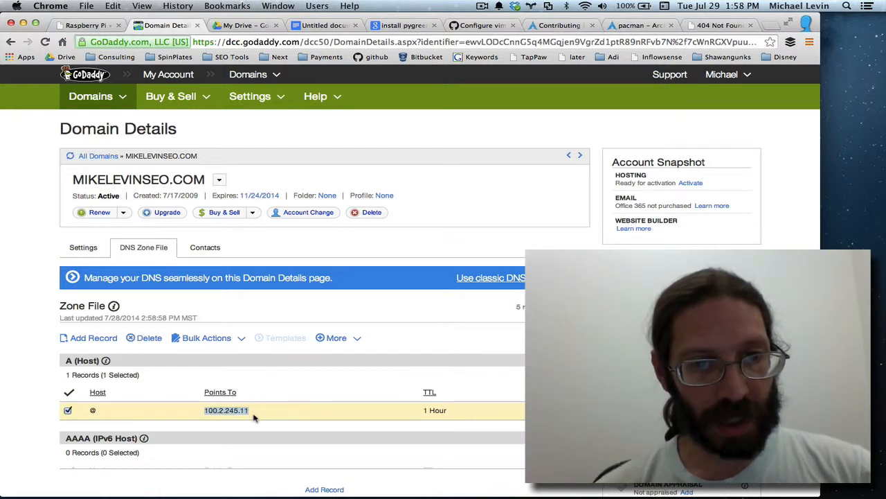
mouse_move(269, 439)
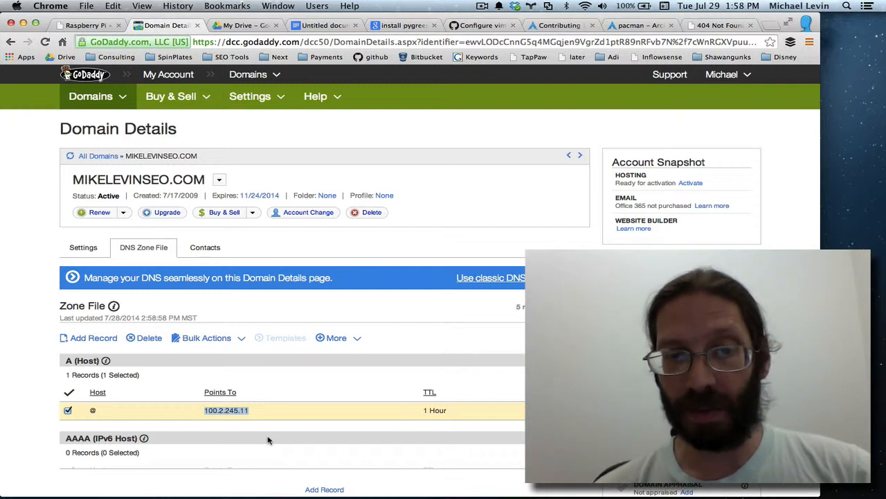
mouse_move(110, 407)
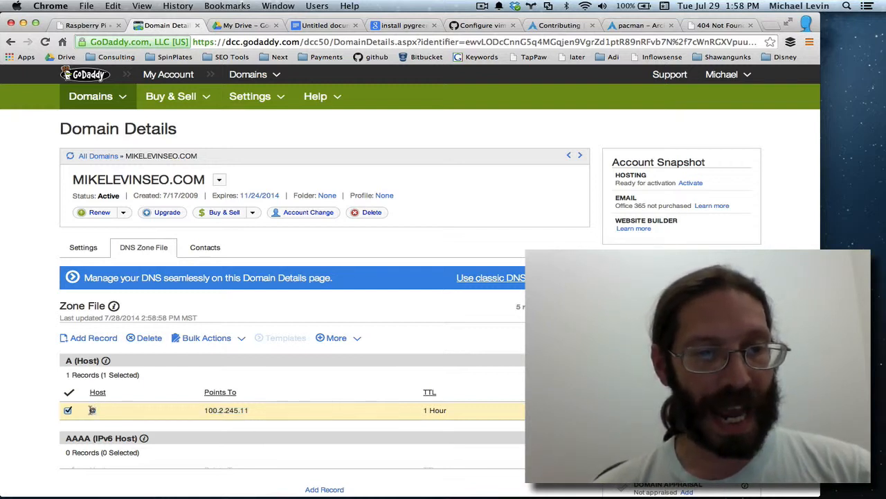
left_click(49, 410)
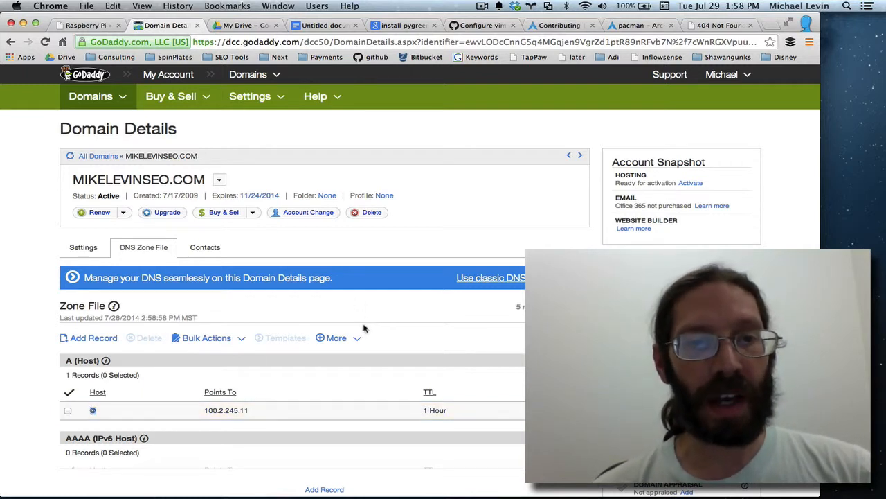
mouse_move(360, 302)
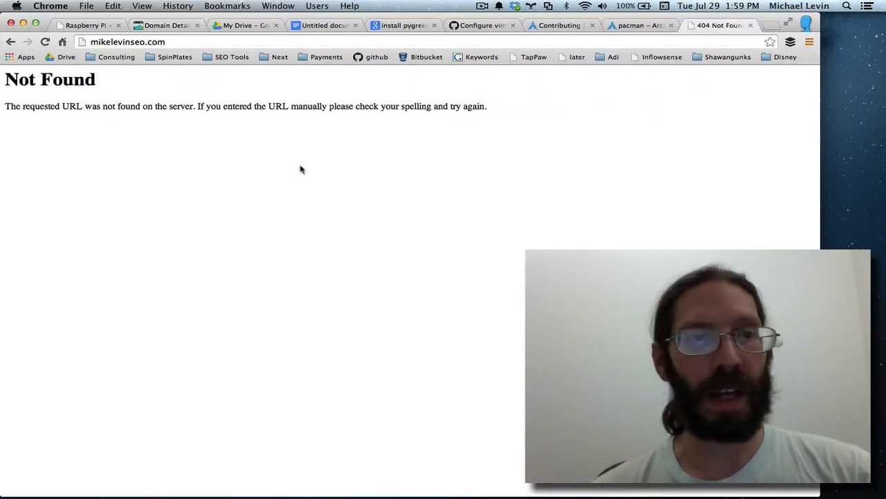
mouse_move(321, 161)
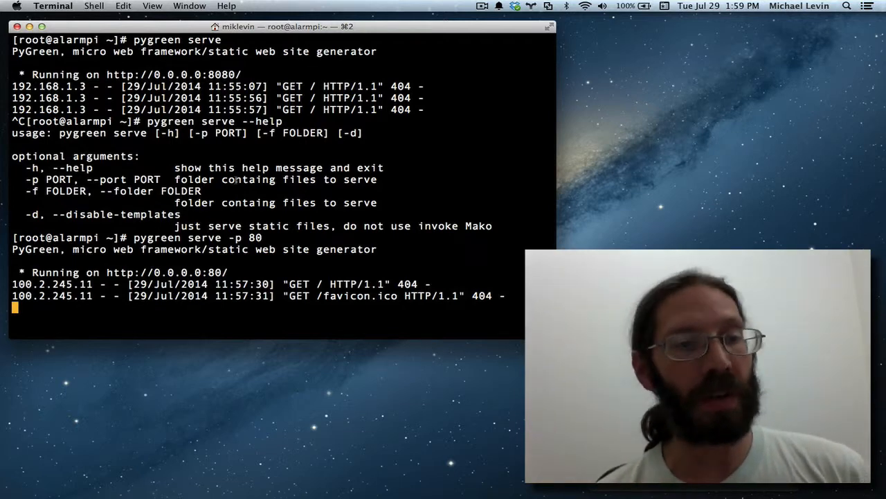
Stop the PyGreen server serving on port 80 with Ctrl+C.
key("ctrl+c")
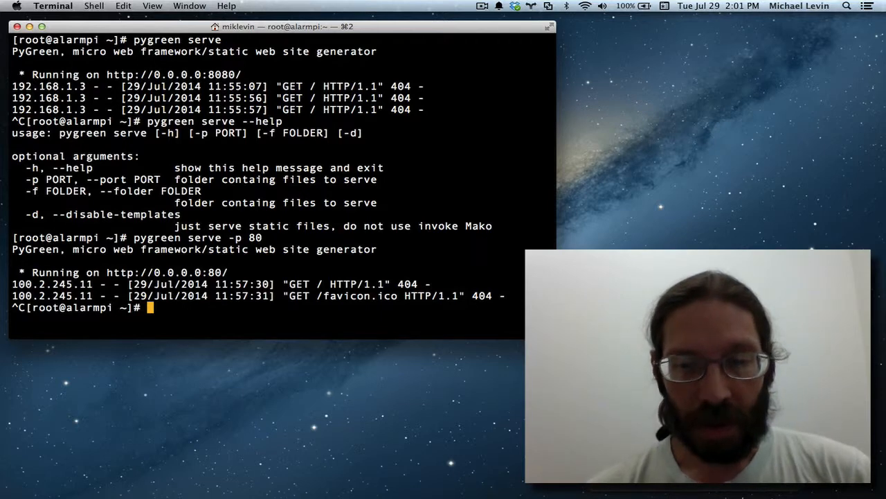
Install git with 'pacman -S git', answering Y to proceed.
type("pacman -S")
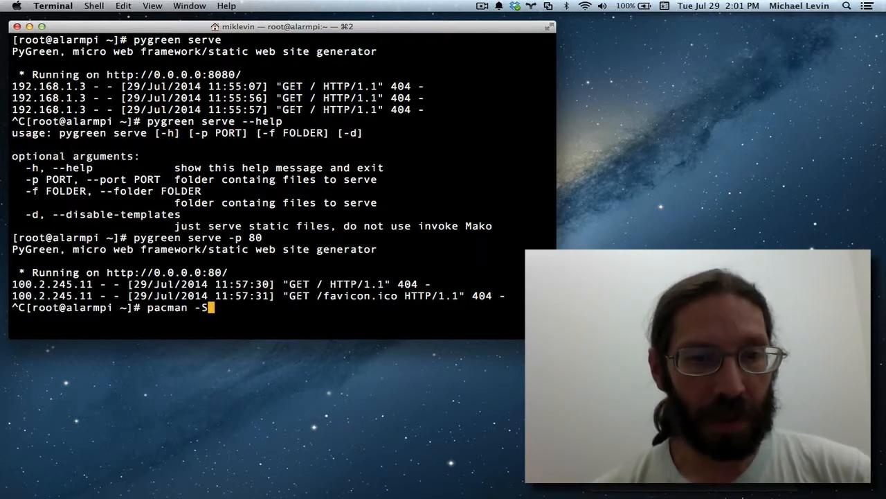
type("git")
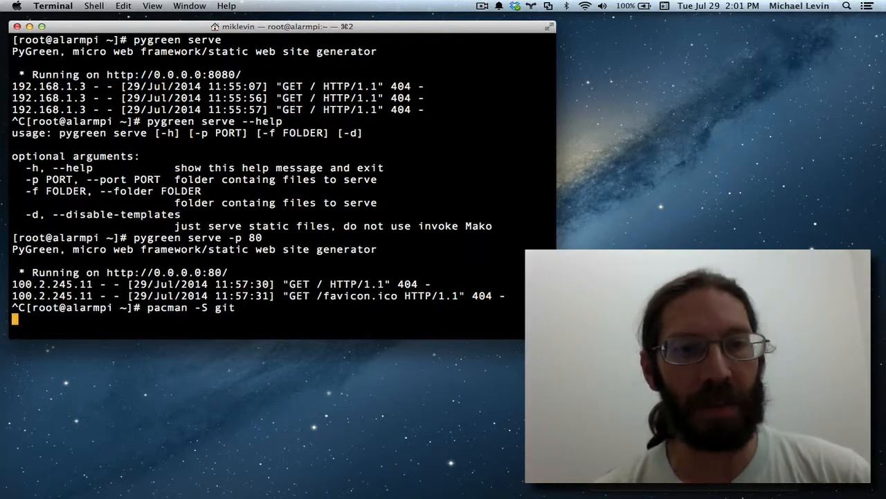
key("Return")
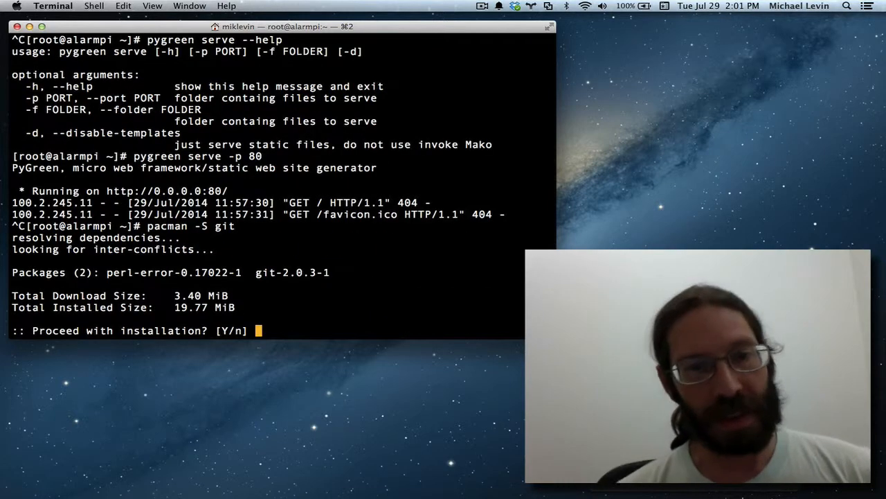
type("Y")
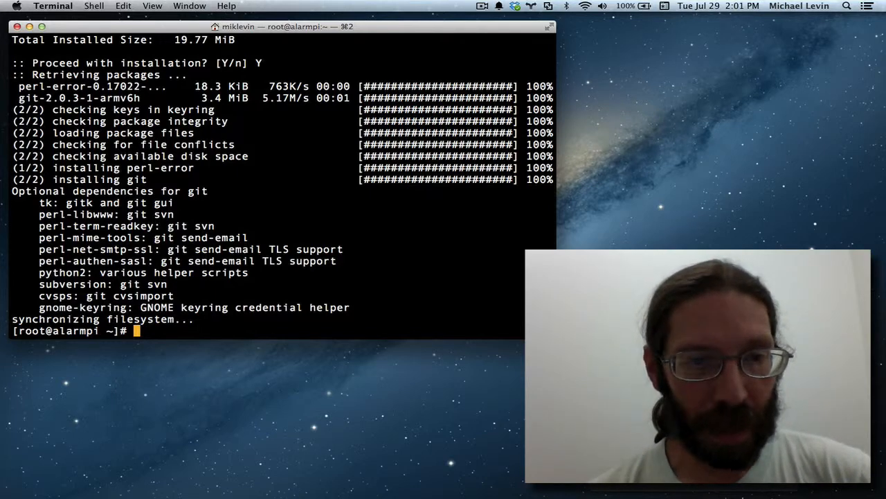
Install vim with 'pacman -S vim', answering Y to proceed.
type("pacman -S vim")
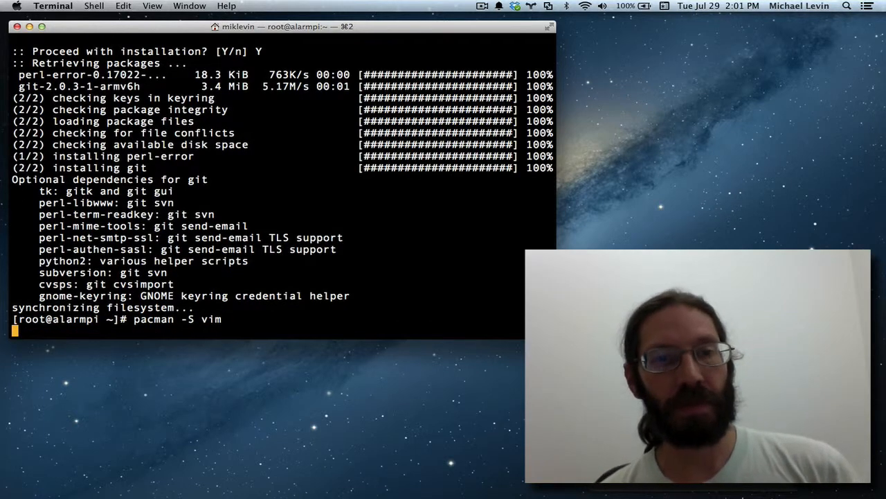
type("Y")
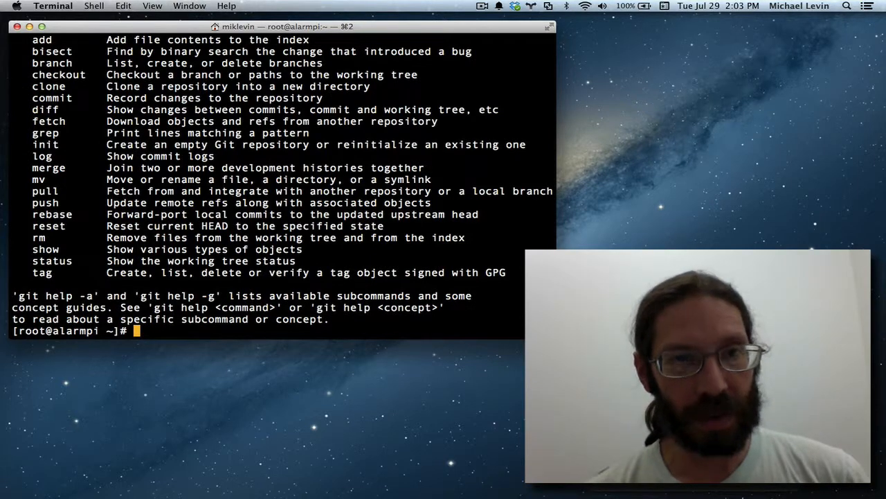
List the empty directory with ls, then create index.html in vim.
left_click(479, 6)
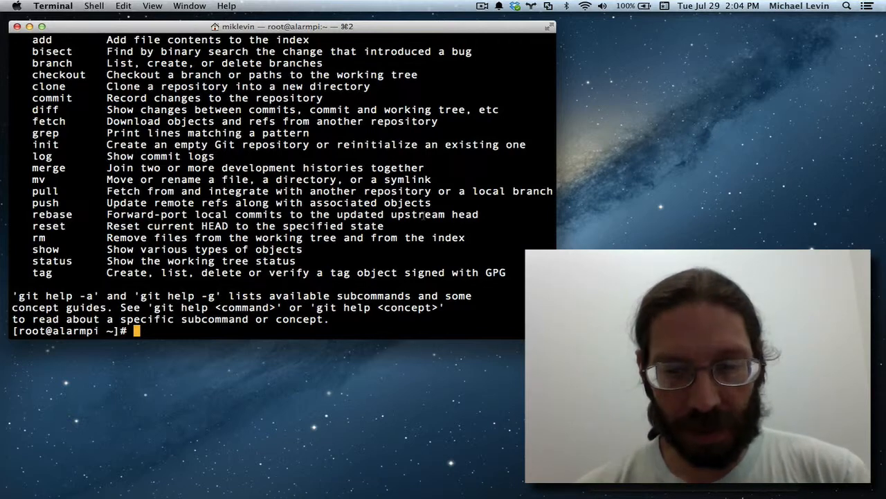
type("ls")
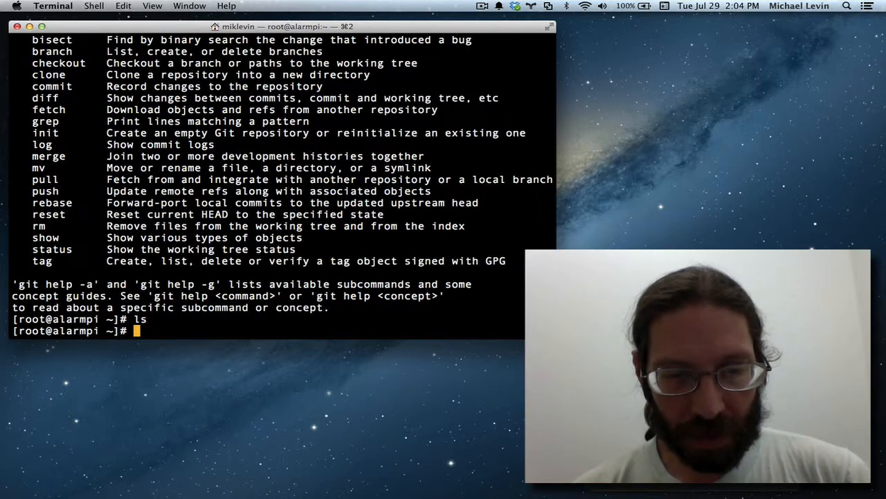
type("vim inde")
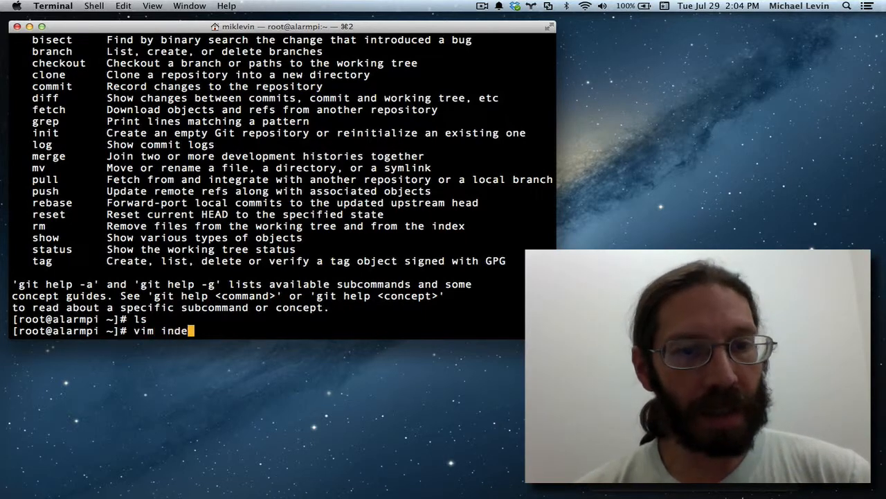
type("x.html")
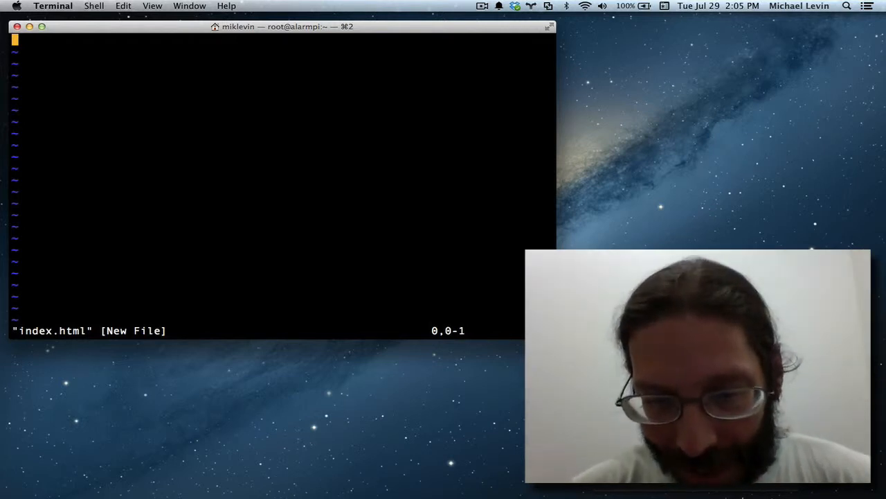
Insert an <h1>Hello World!</h1> heading into index.html and quit vim back to the shell.
key("i")
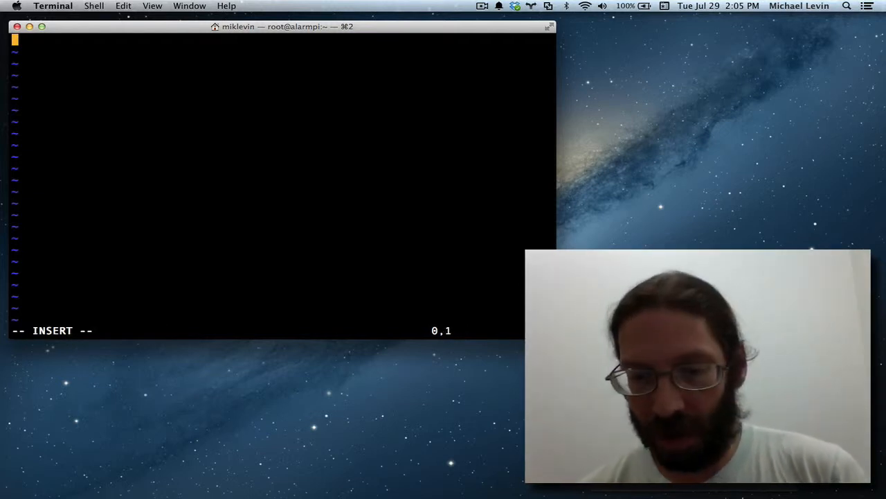
type("<")
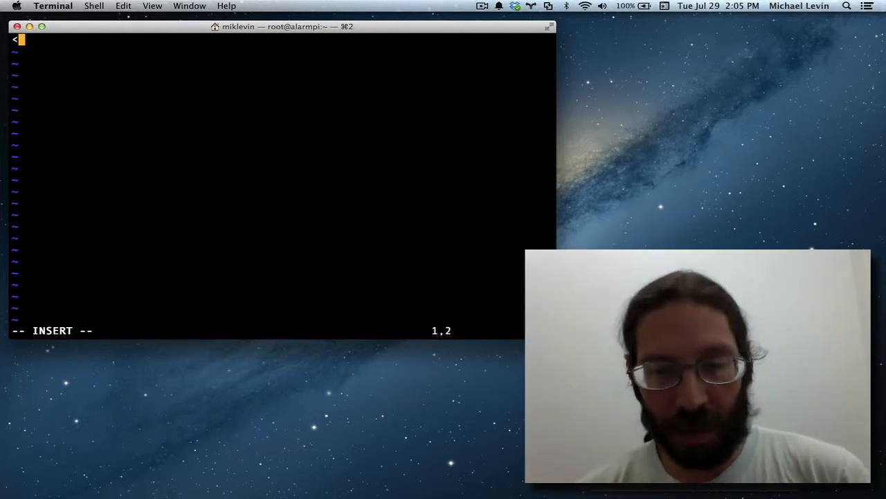
type("h1>")
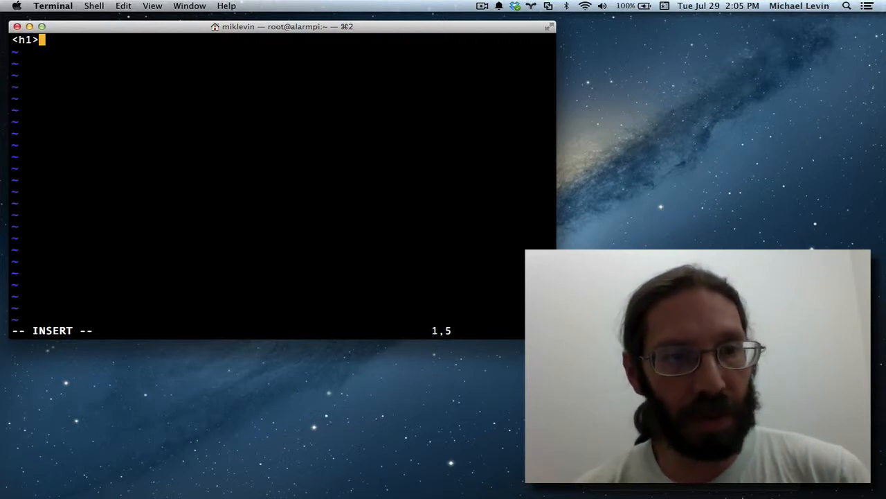
type("Hello World!</h1>")
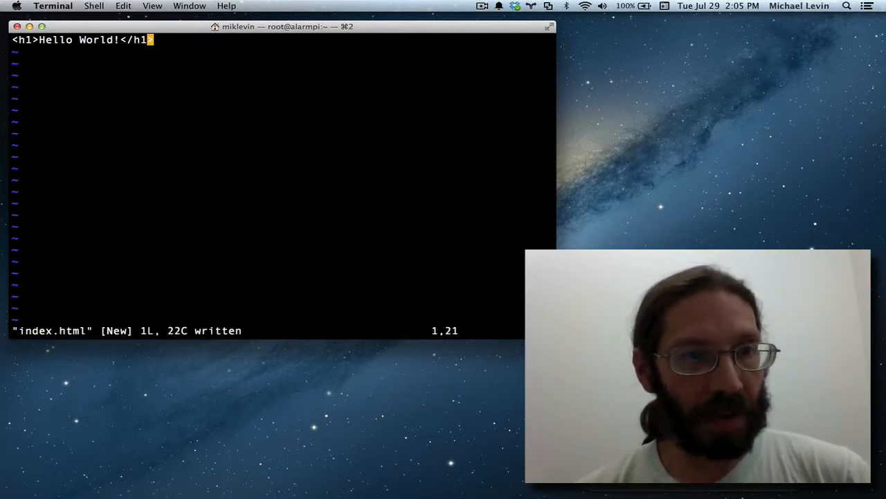
type(":q")
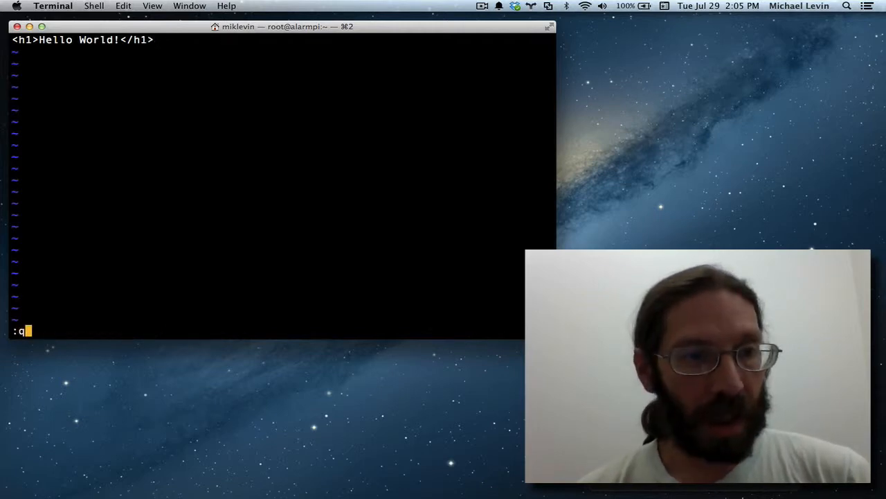
key("Return")
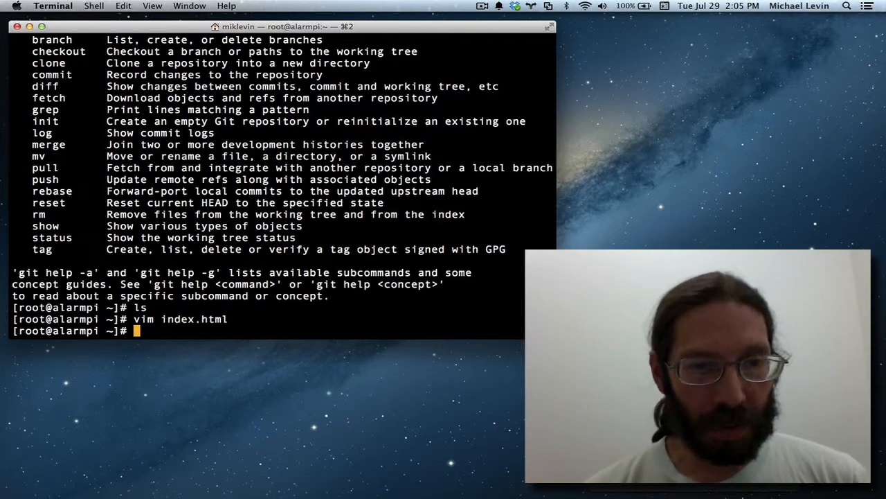
Run git, then serve the Hello World! site with 'pygreen serve -p 80'.
type("git")
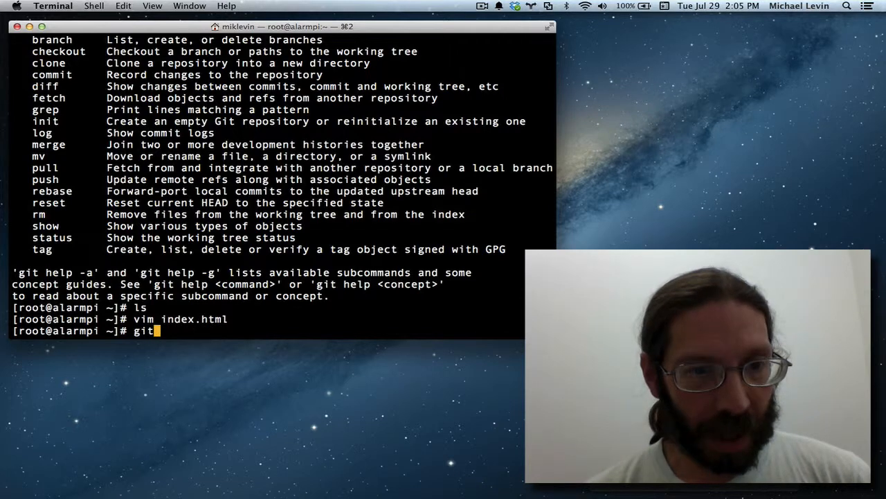
type("pygreen serve -p 80")
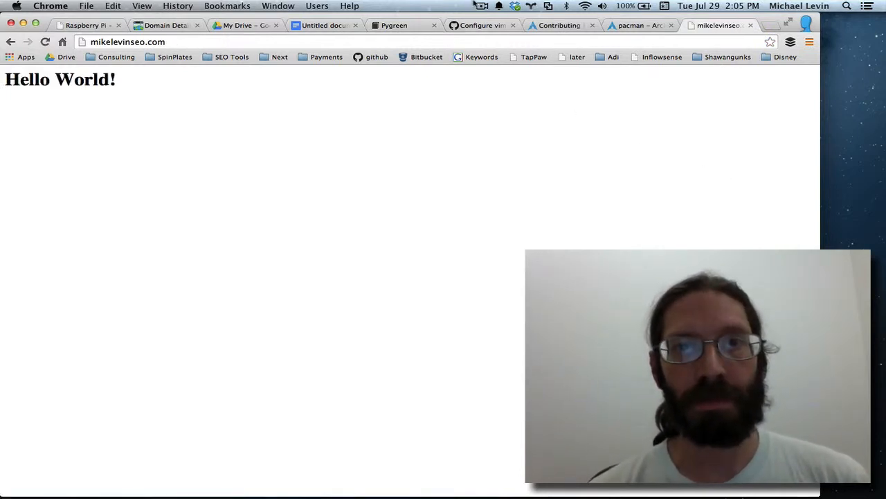
Switch to the Chrome tab showing the GitHub profile page.
left_click(787, 27)
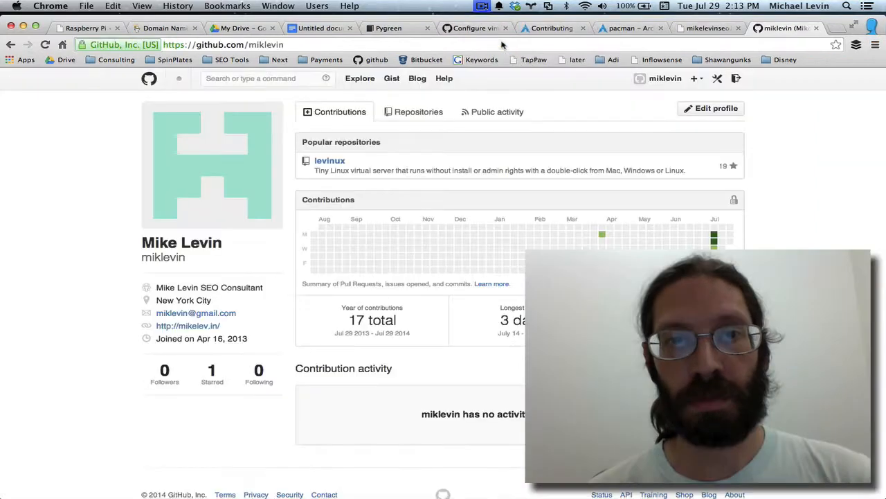
mouse_move(621, 219)
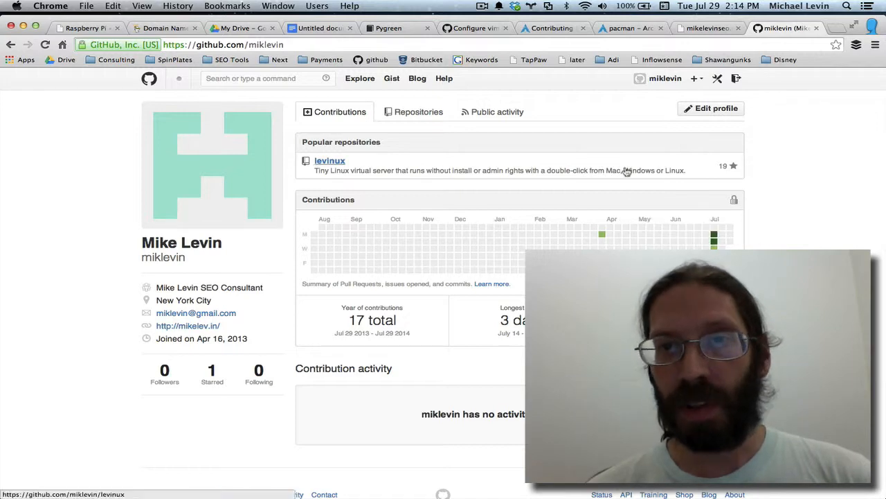
mouse_move(695, 77)
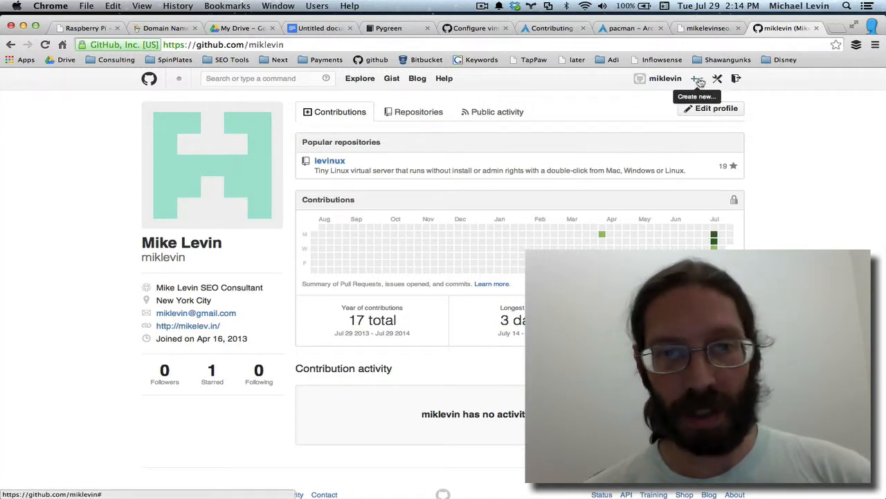
Start a new GitHub repository named mikelevinseo.
left_click(694, 78)
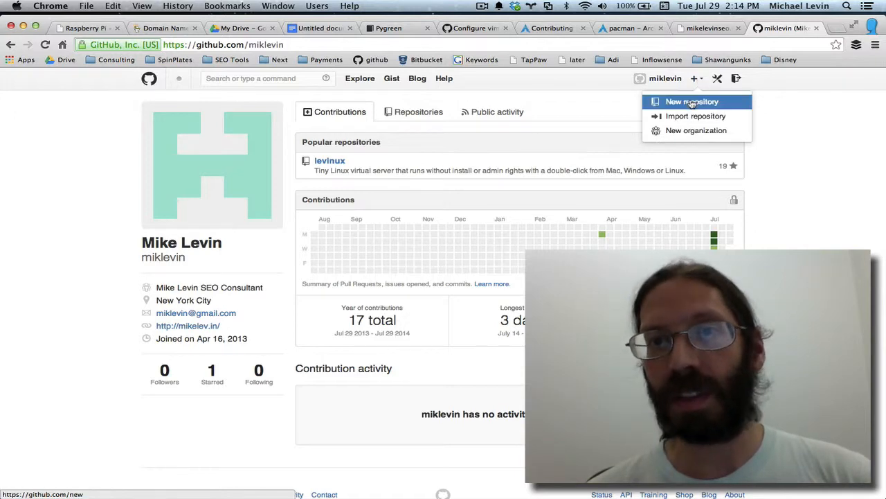
left_click(698, 103)
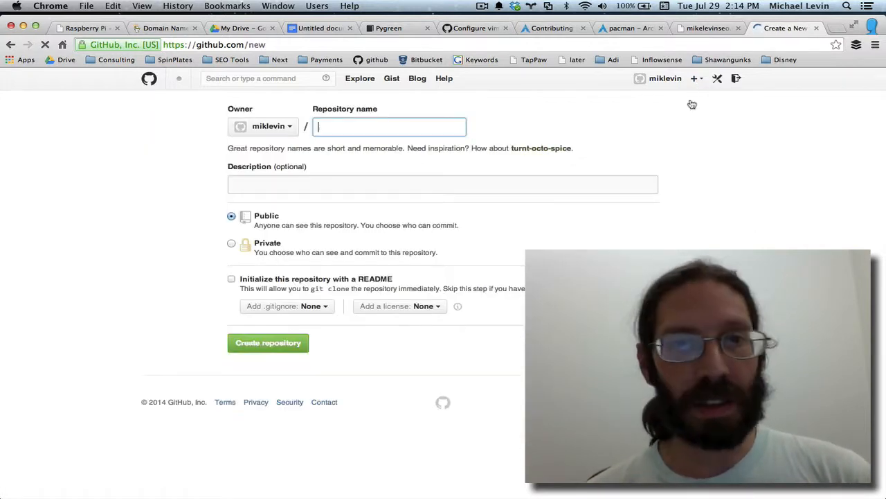
type("mikelevinseo")
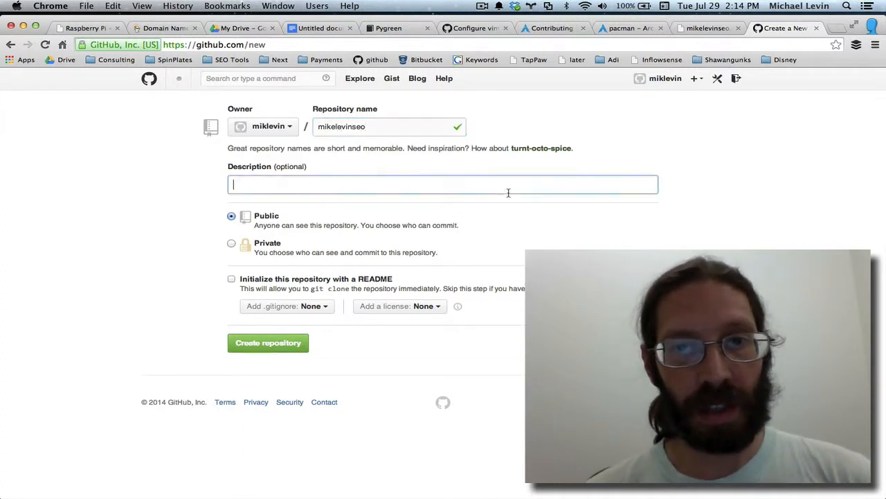
Describe it as a bare bones public professional website and create the repository.
type("My p")
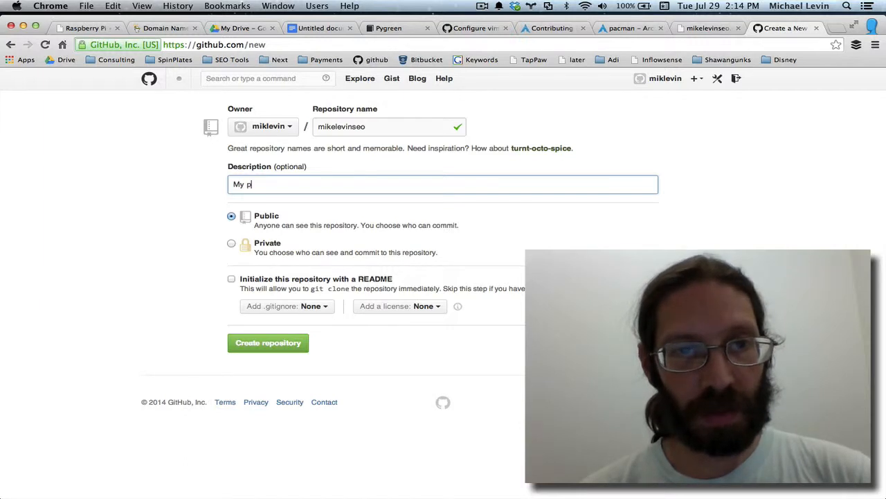
type("ublic profes")
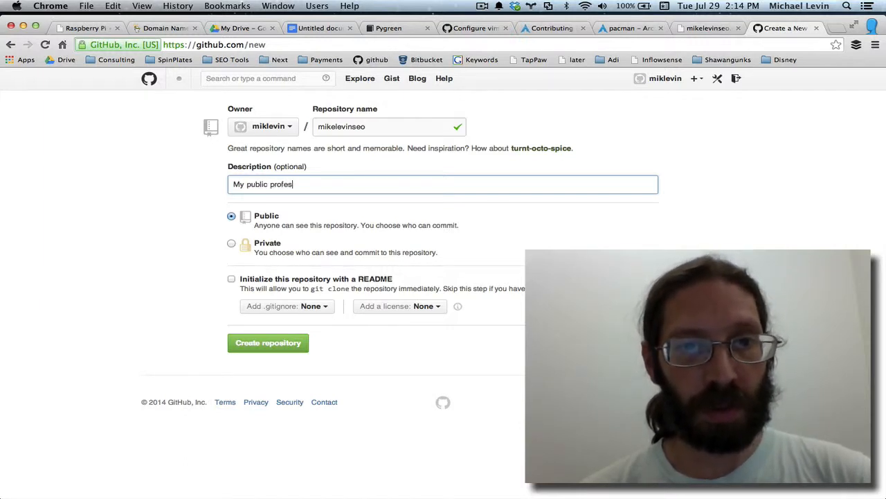
type("sional website bare b")
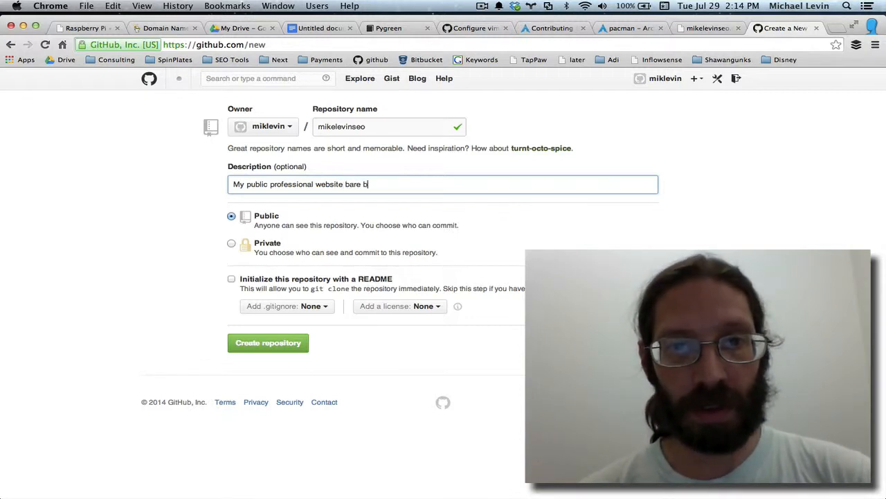
type("ones beginnings")
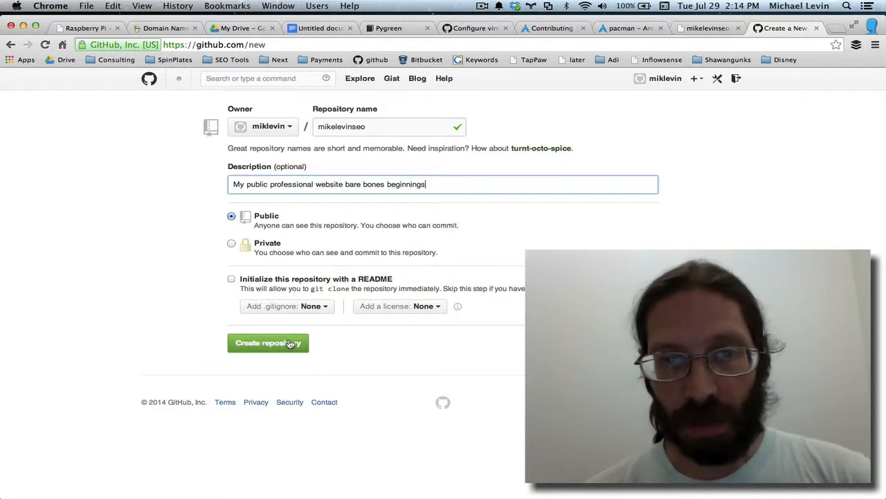
left_click(269, 344)
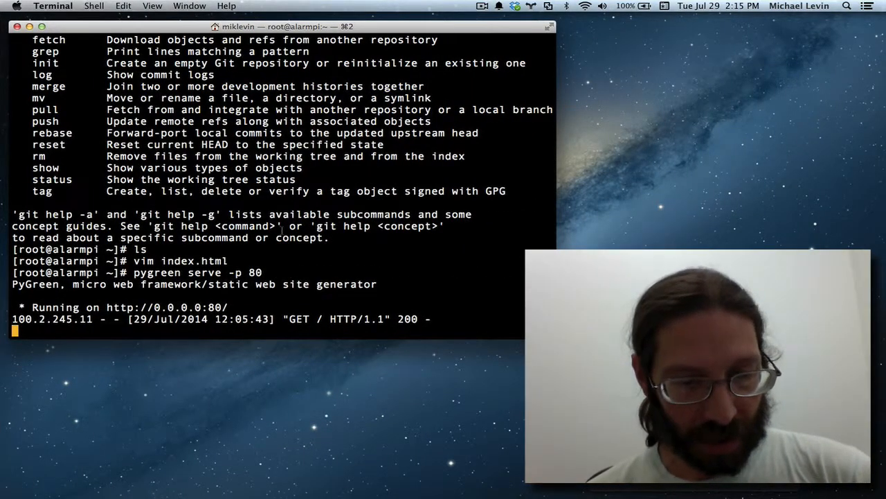
Stop the site server, create README.md and initialize a git repository.
key("ctrl+c")
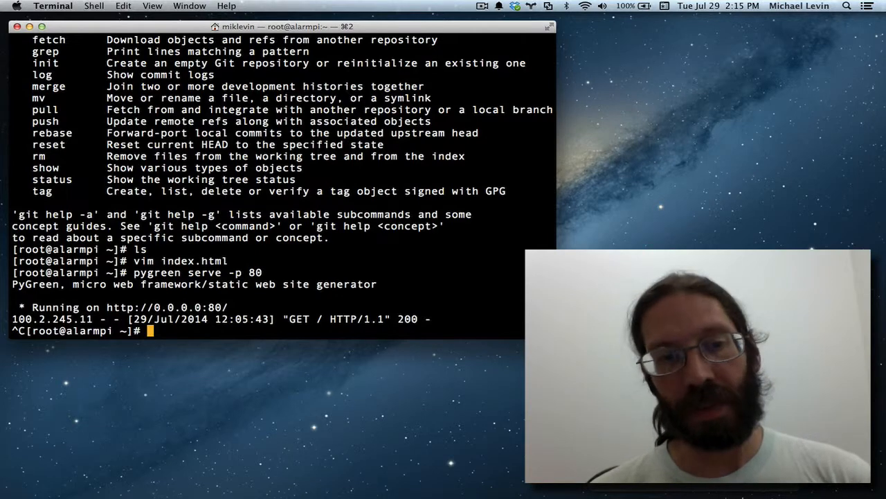
type("touch README.md")
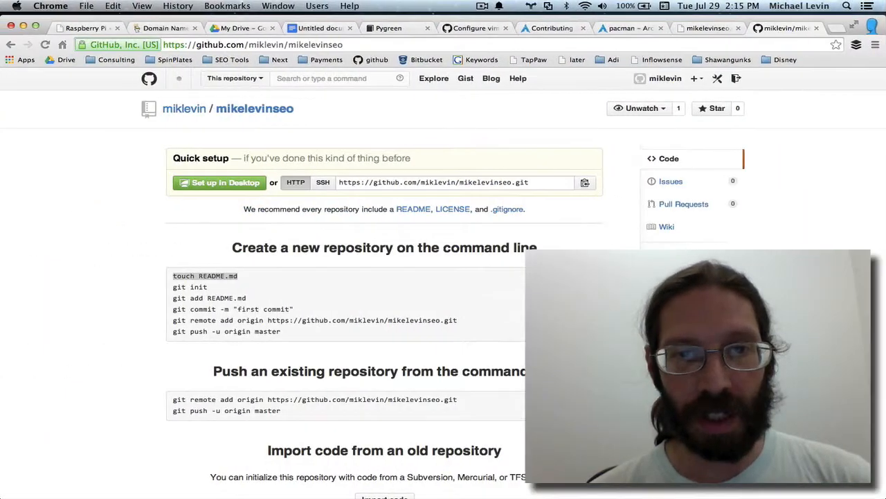
double_click(188, 286)
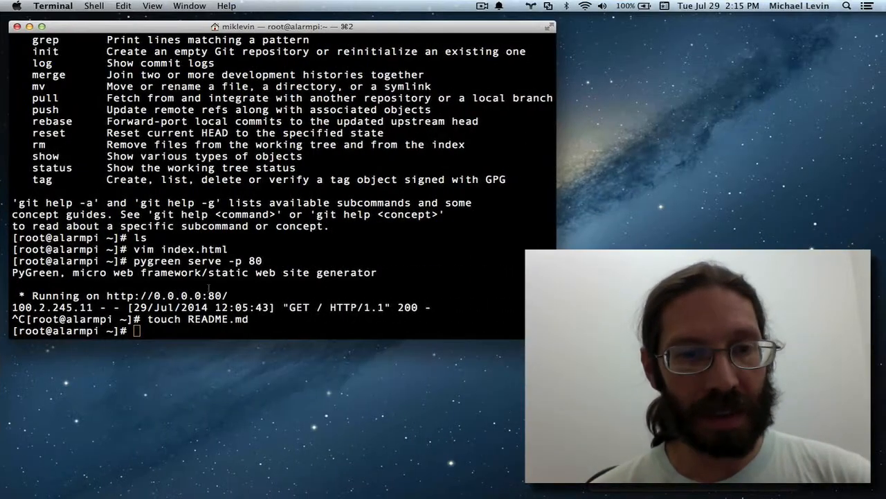
type("git init")
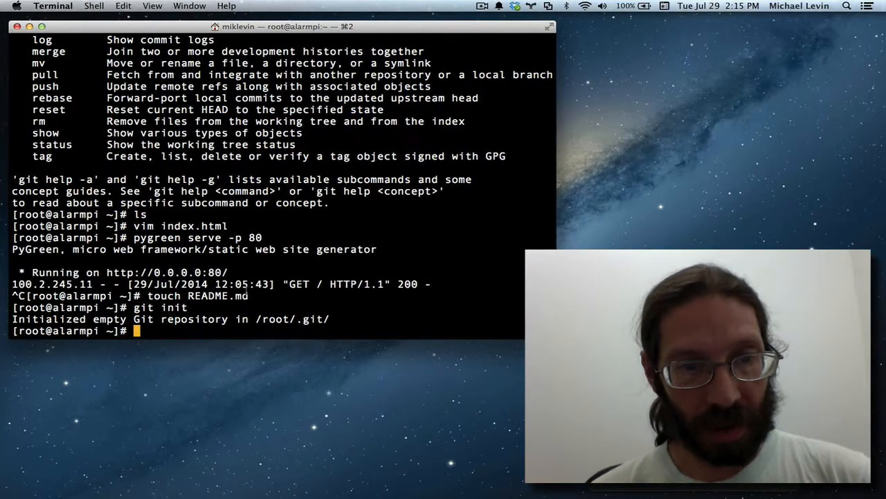
Stage README.md and index.html and commit them as "first commit".
type("git add README.md")
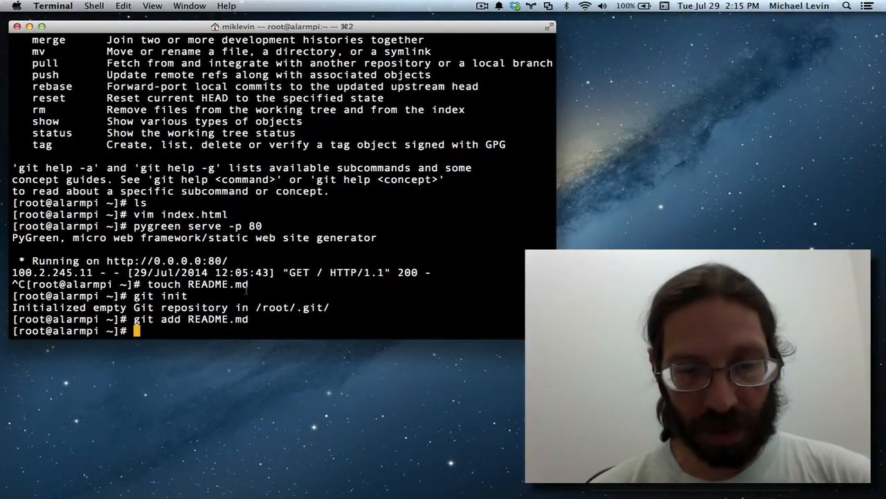
type("git add index.html")
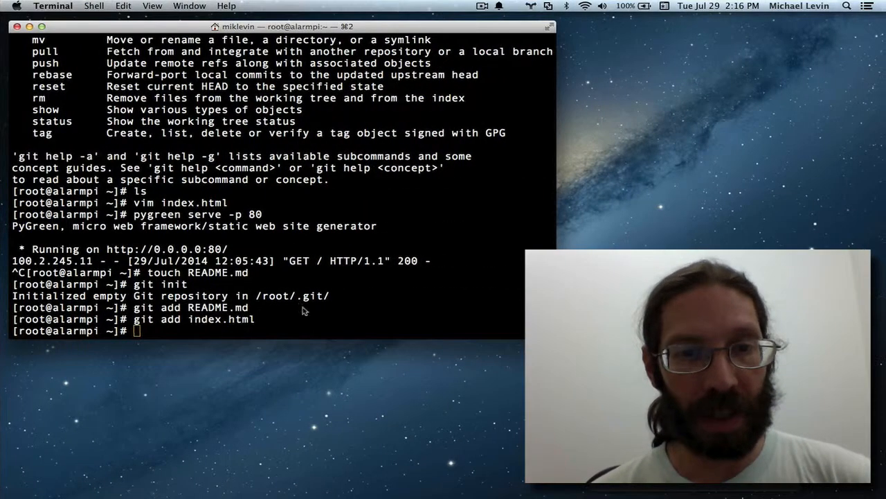
type("git commit -m \"first commit\"")
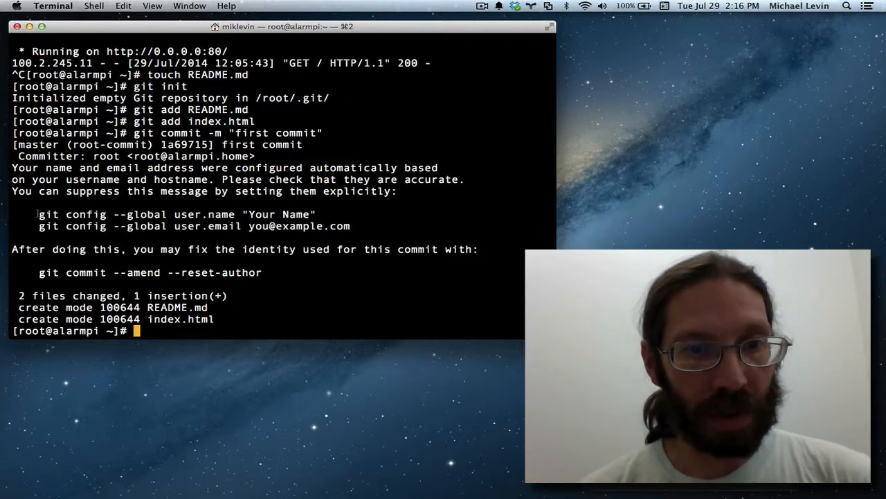
Set the global Git user.name to "Mike Levin".
type("git")
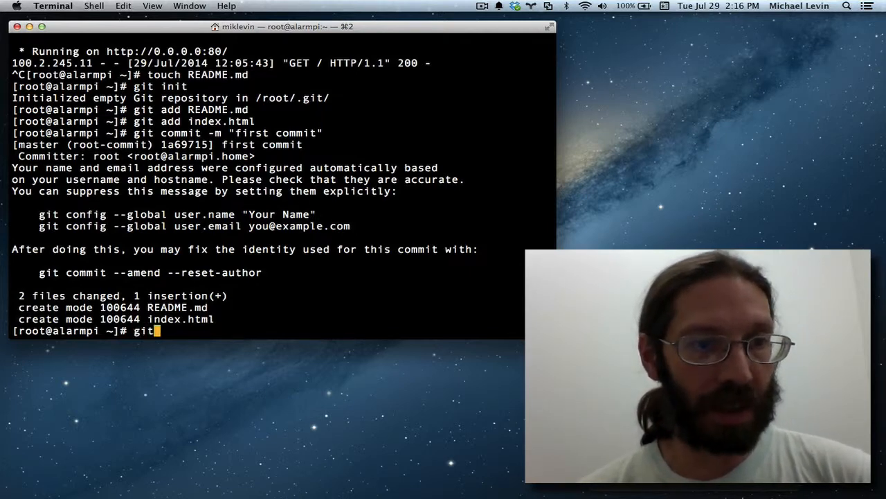
type("config --global")
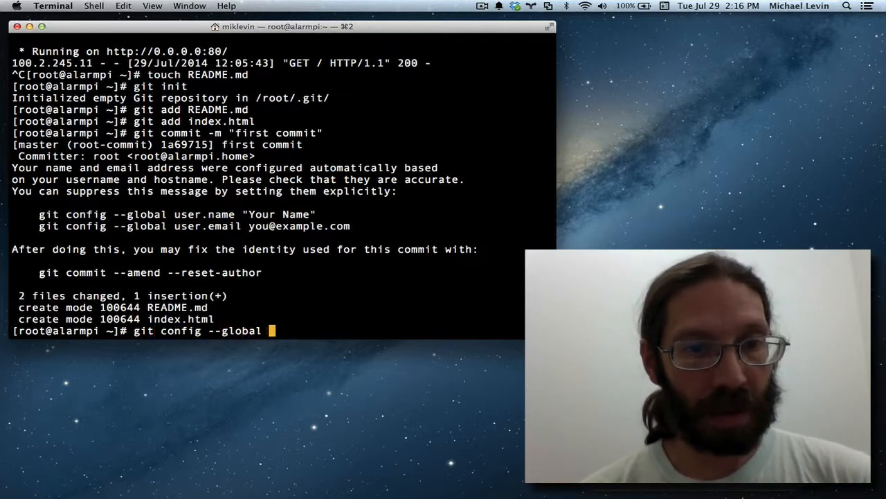
type("user.name \"M")
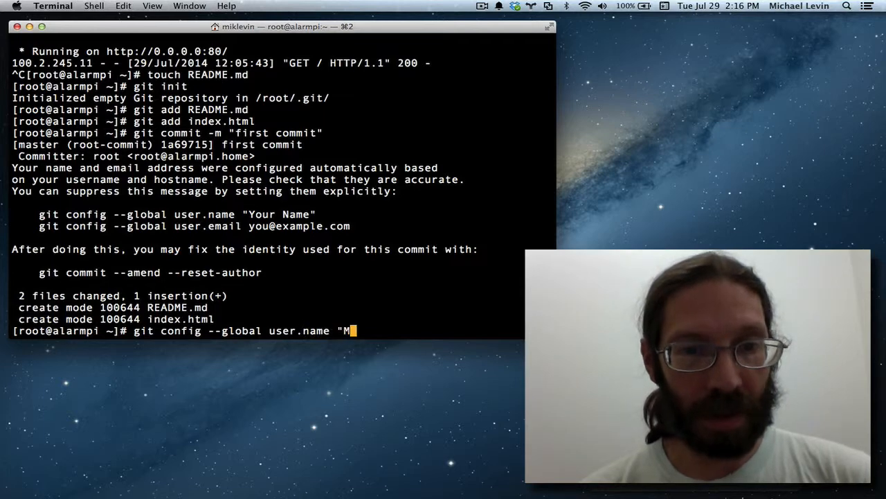
type("ike Levin\"")
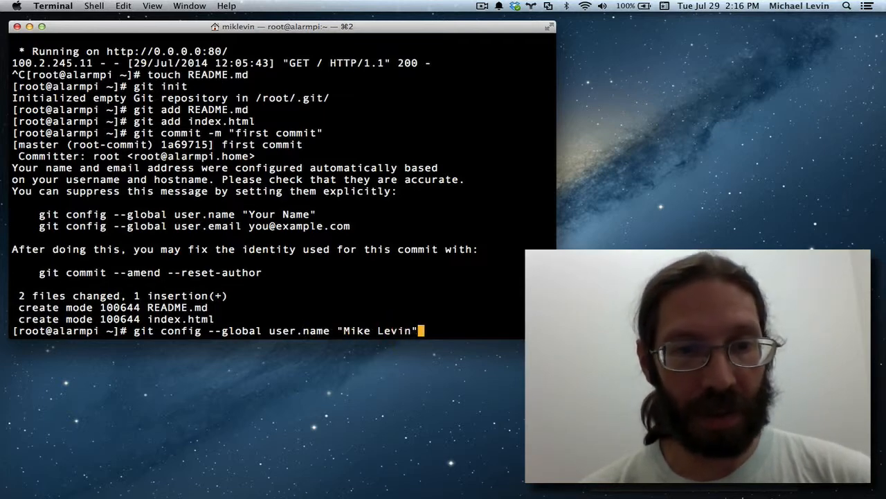
Set the global Git user.email to the miklevin@ address.
type("git confi")
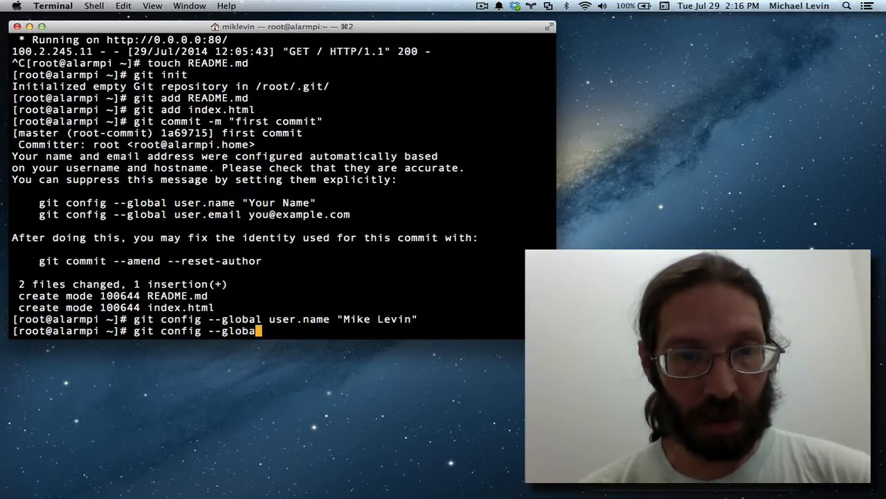
type("user.e")
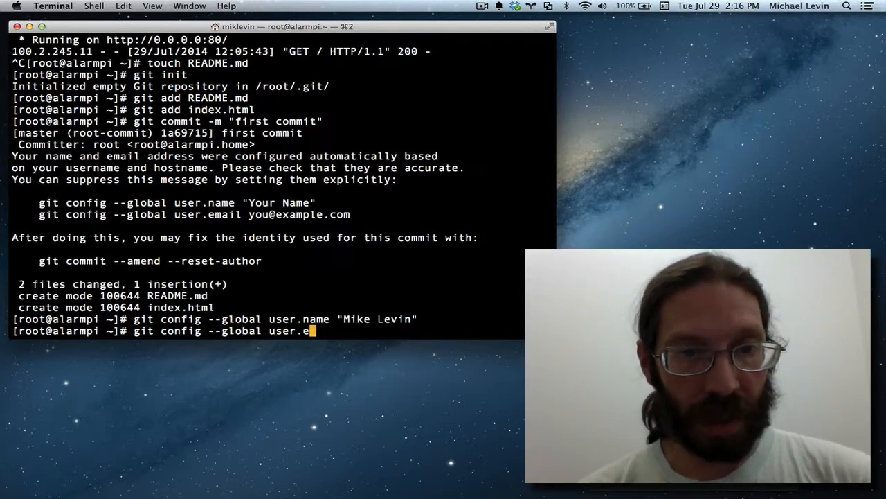
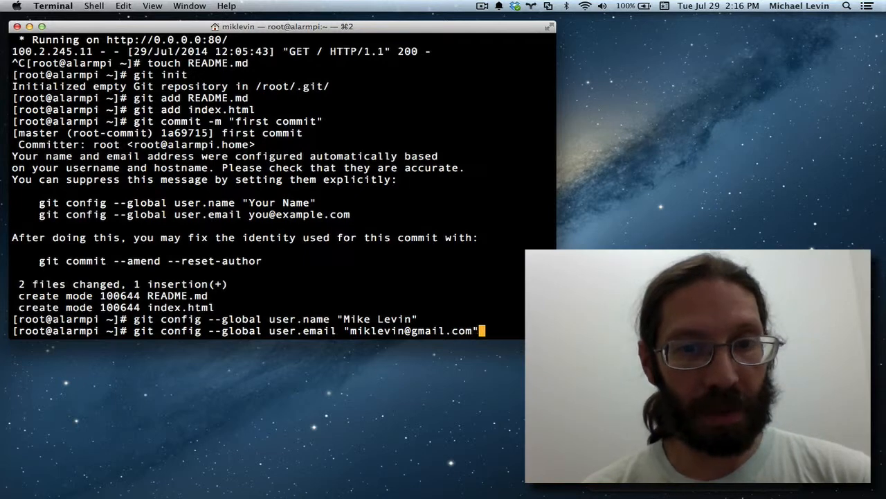
key("Return")
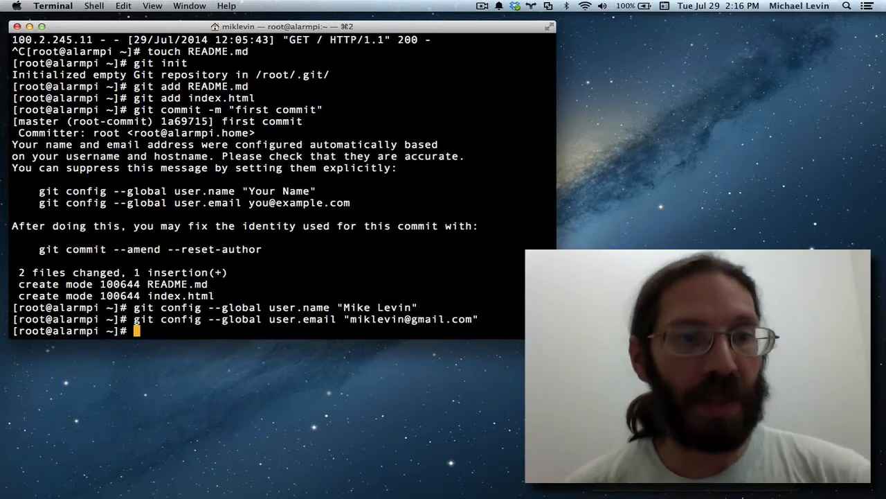
Amend the first commit with --reset-author so it carries the new identity.
type("git commit")
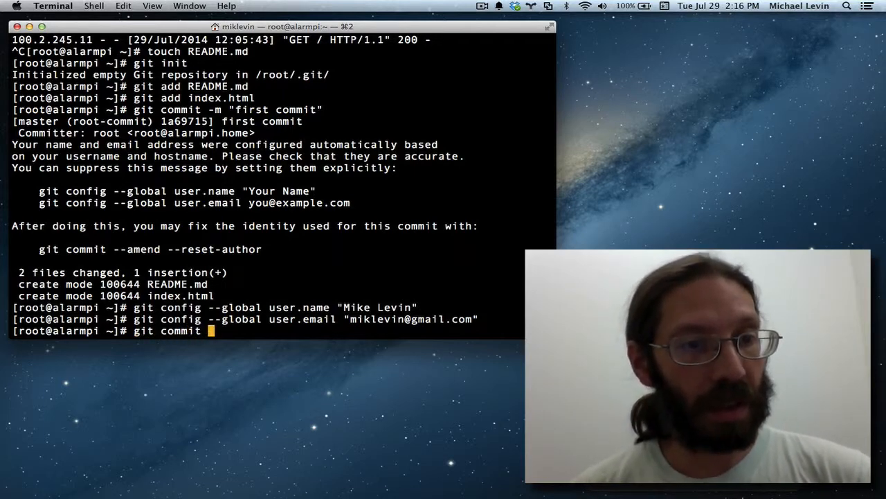
type("-amend")
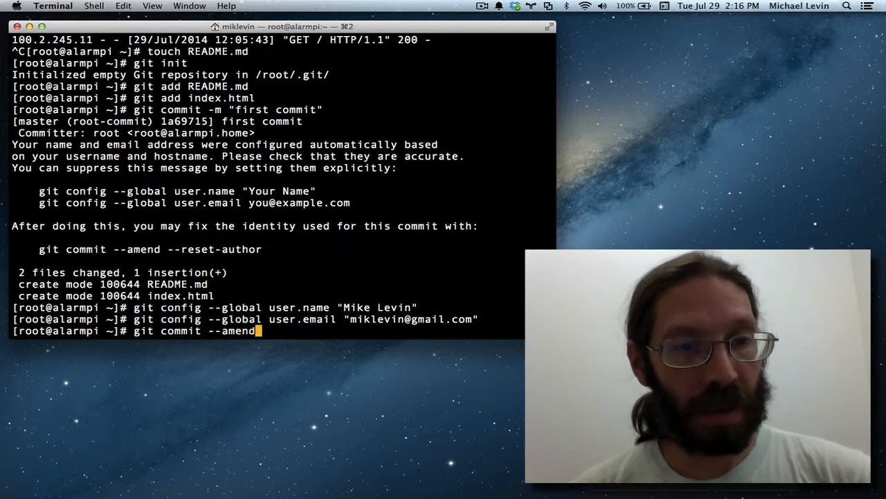
type("--reset-author")
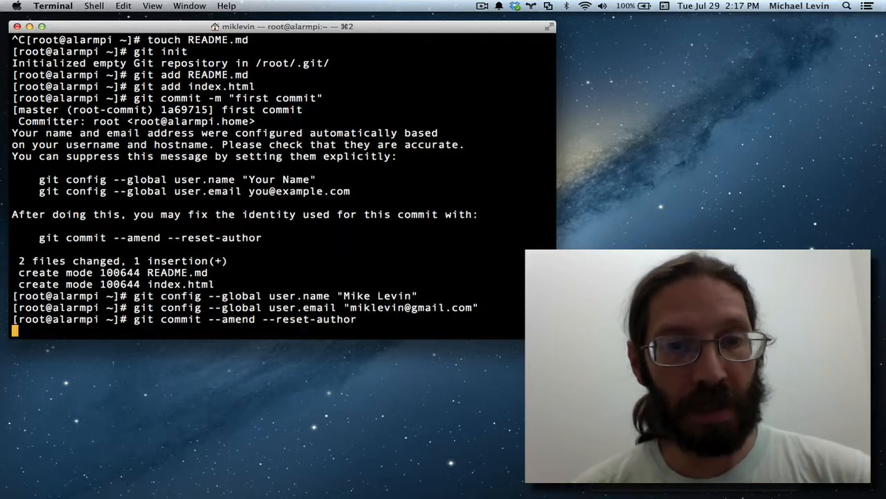
key("enter")
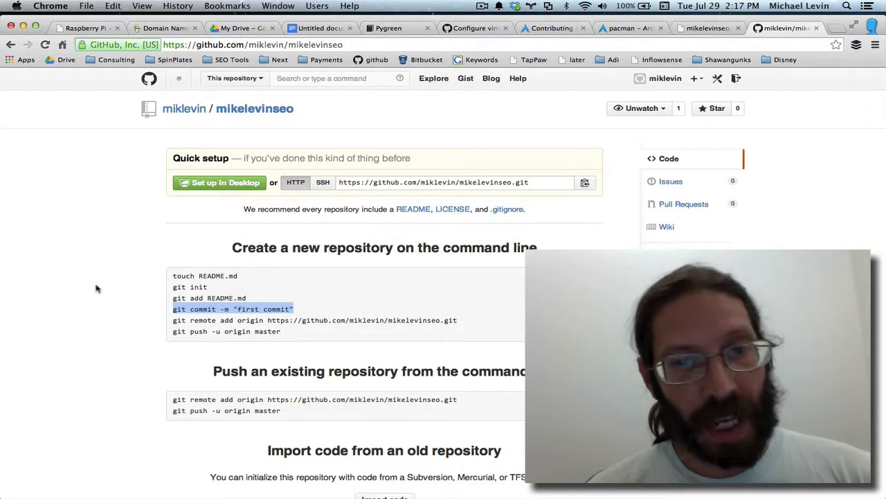
mouse_move(174, 322)
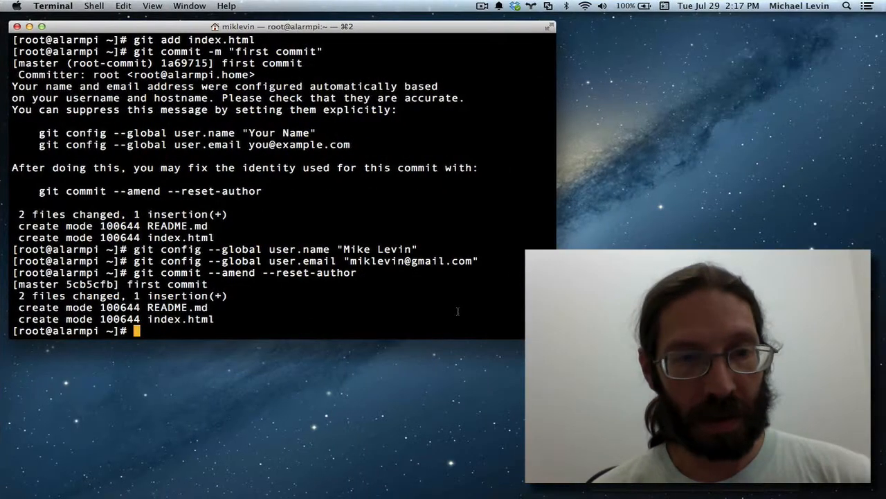
type("git remote add origin https://github.com/miklevin/mikelevin.git")
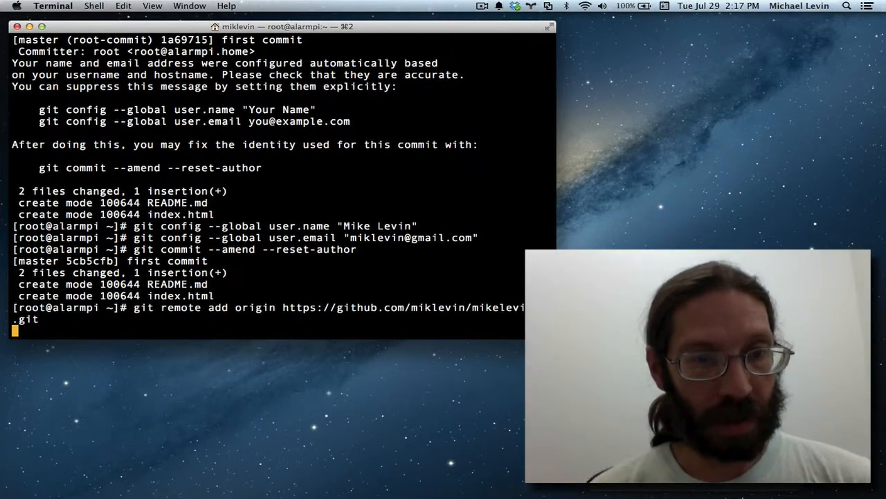
key("Return")
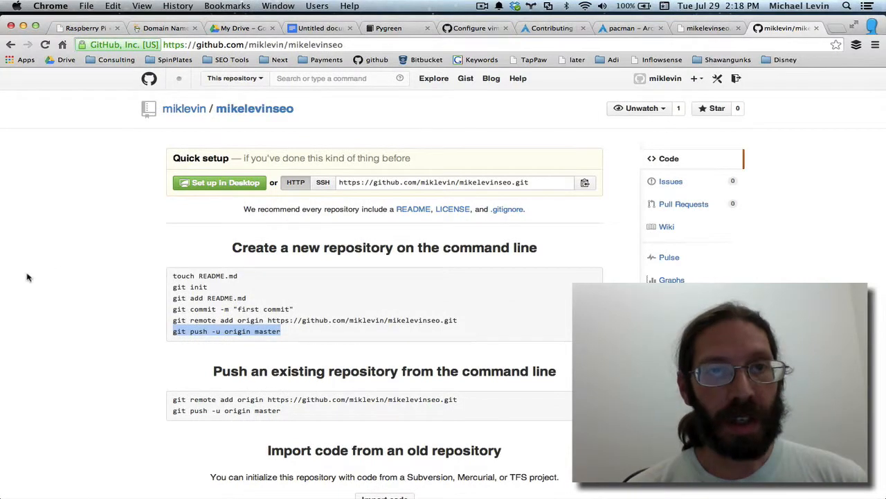
mouse_move(551, 120)
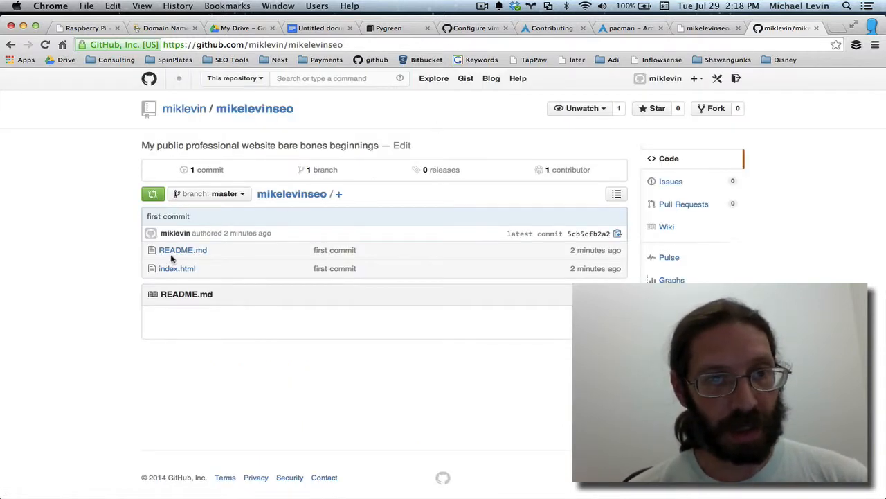
mouse_move(182, 242)
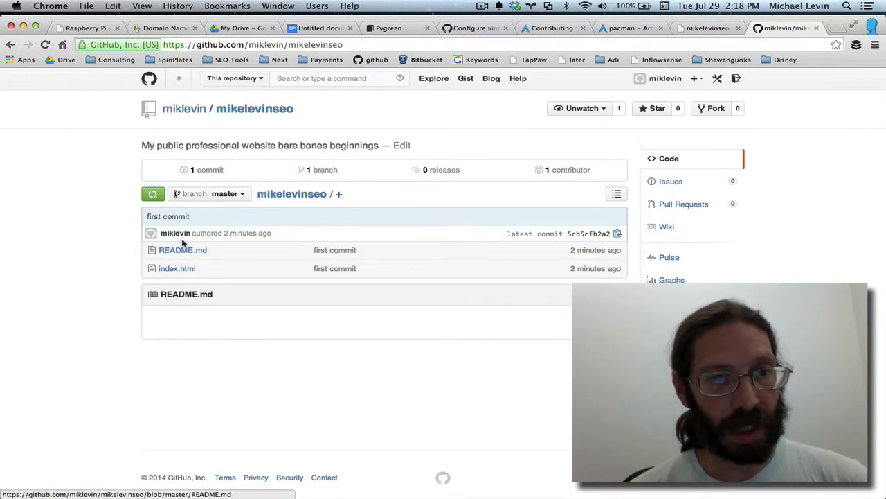
mouse_move(202, 250)
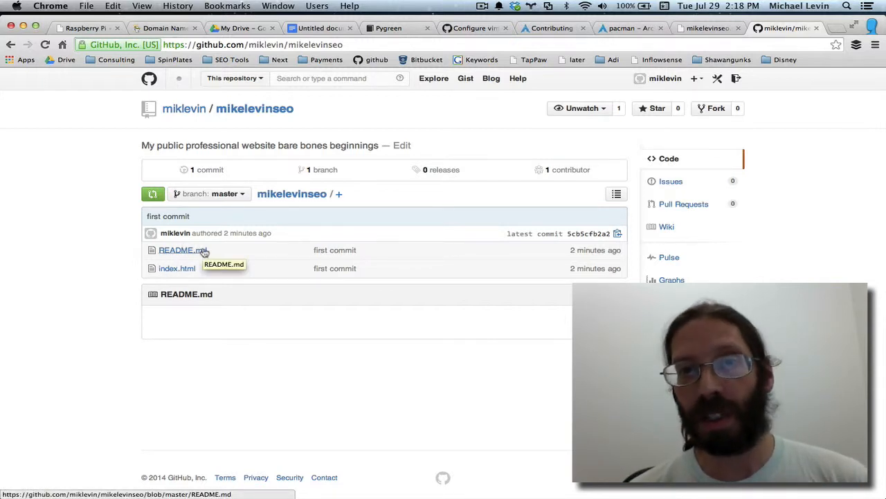
mouse_move(451, 208)
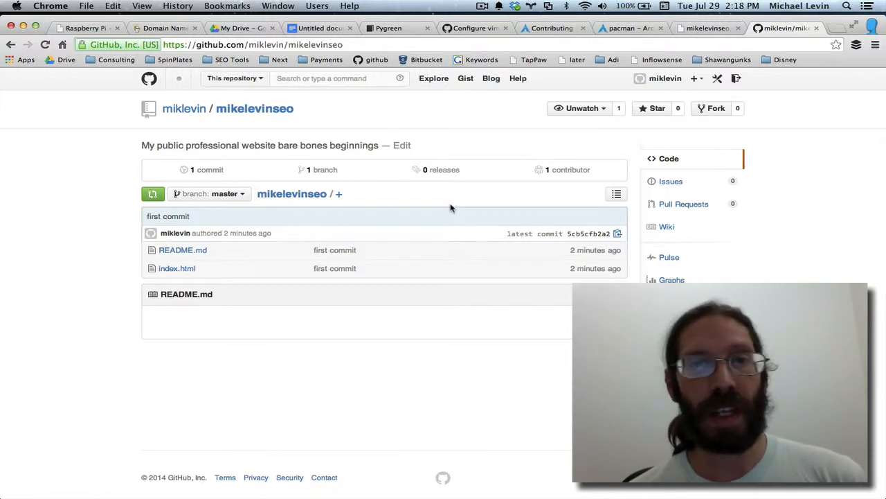